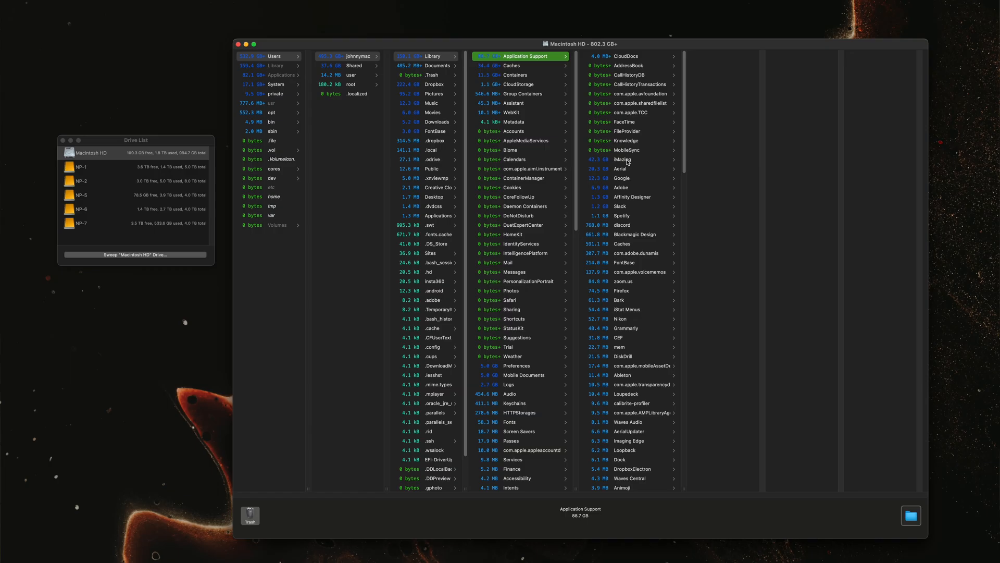
pyautogui.moveTo(635, 161)
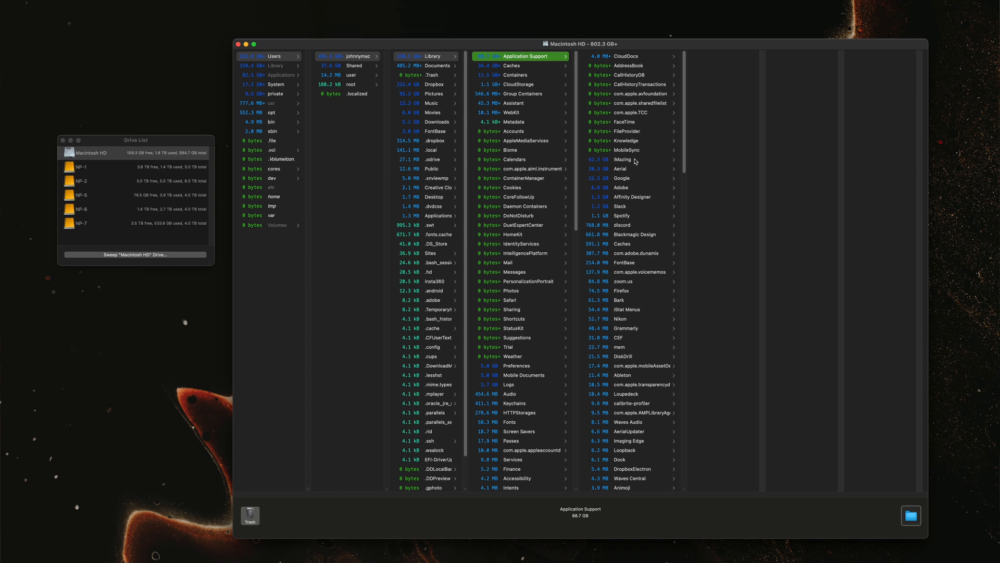
pyautogui.moveTo(629, 162)
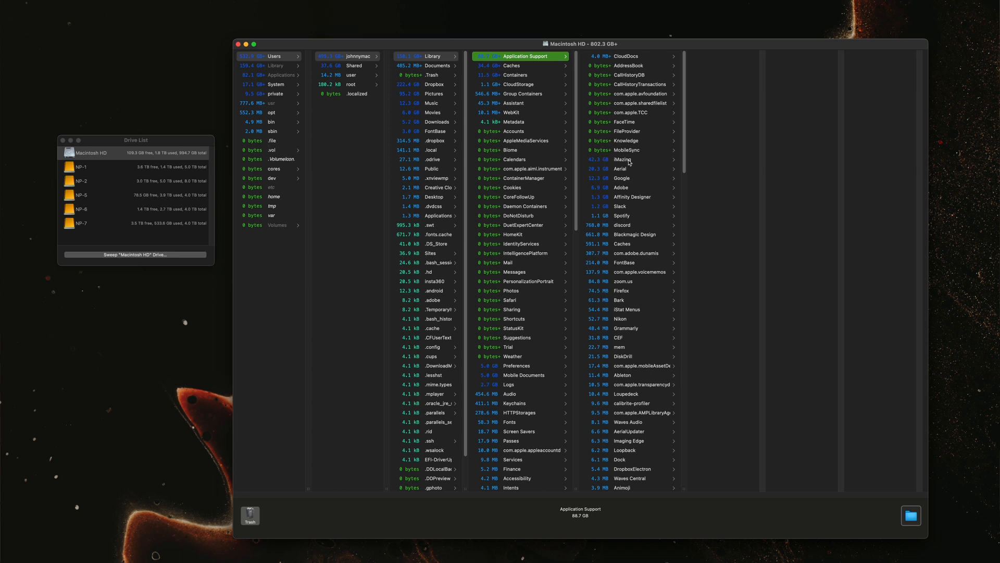
# - Inspect and trash the 42.3 GB iMazing folder in Application Support, then browse Caches
pyautogui.click(623, 159)
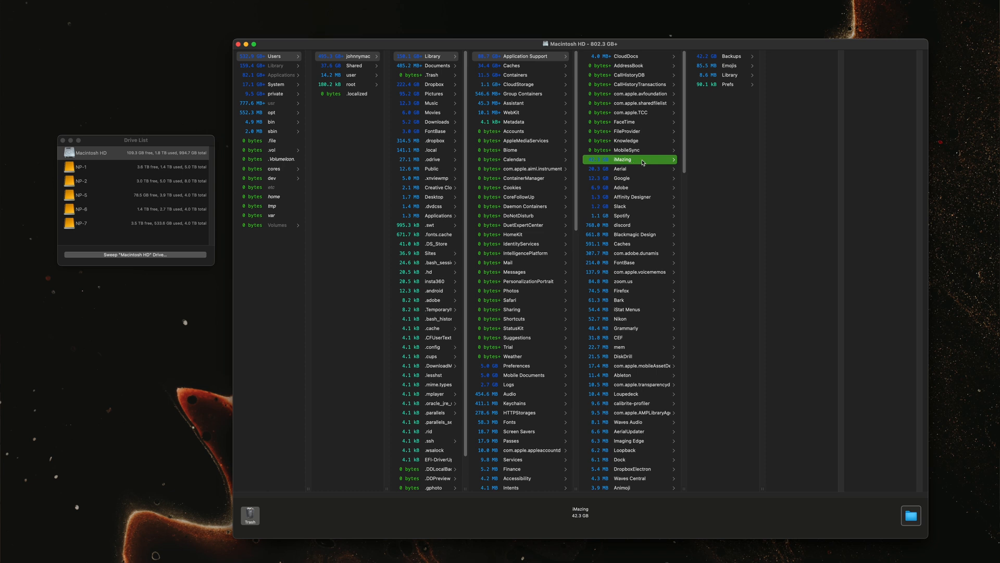
pyautogui.moveTo(724, 64)
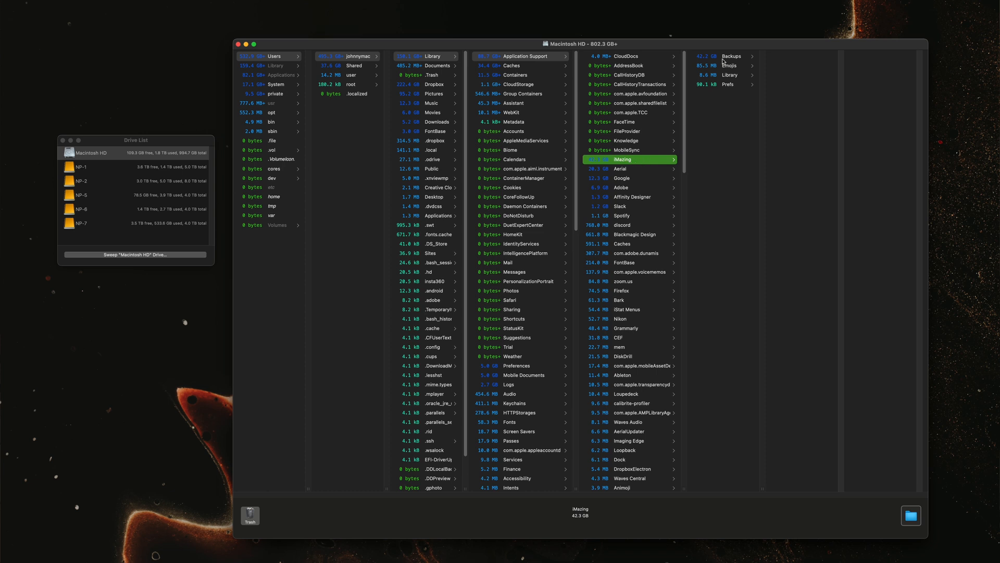
pyautogui.click(738, 56)
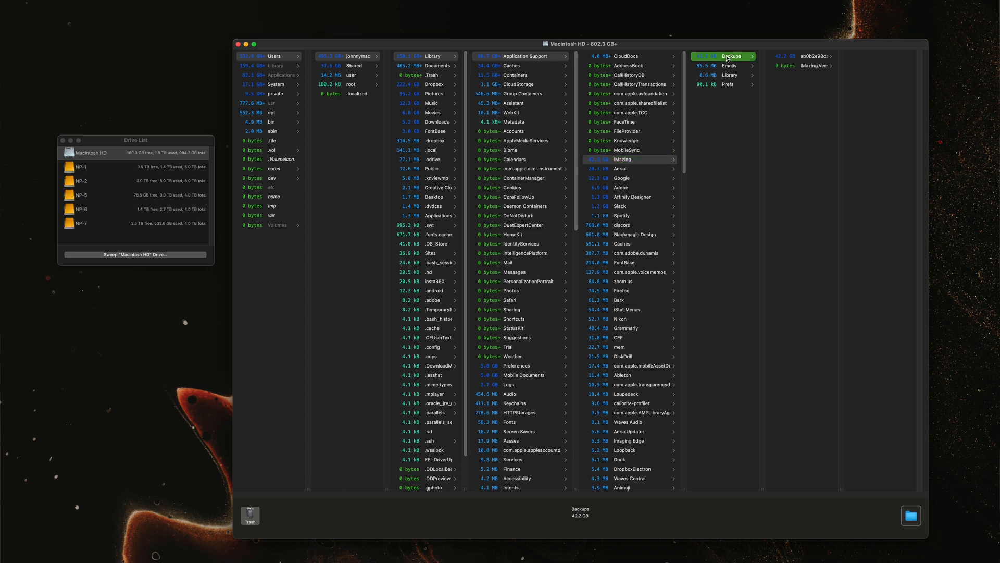
pyautogui.click(629, 159)
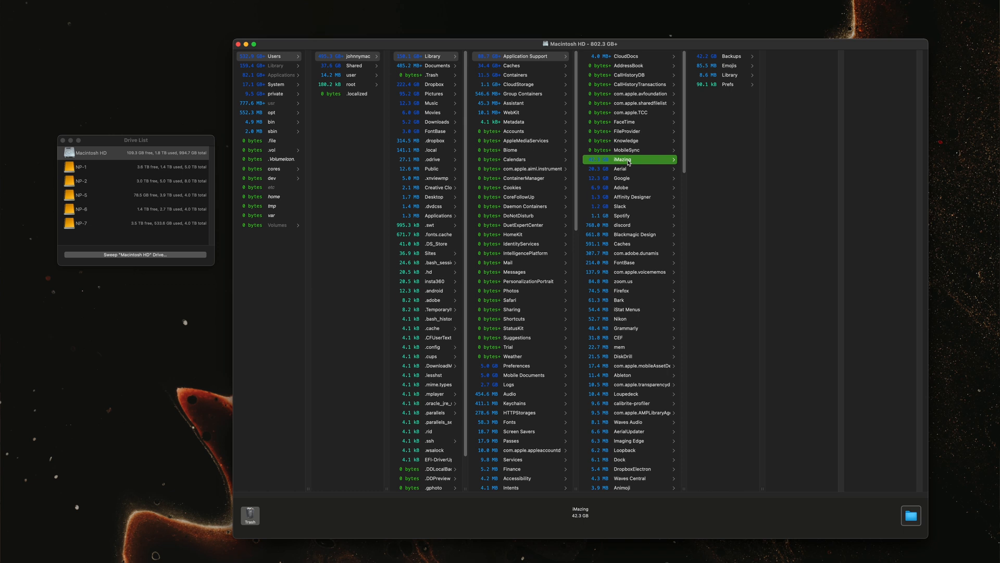
pyautogui.moveTo(629, 151)
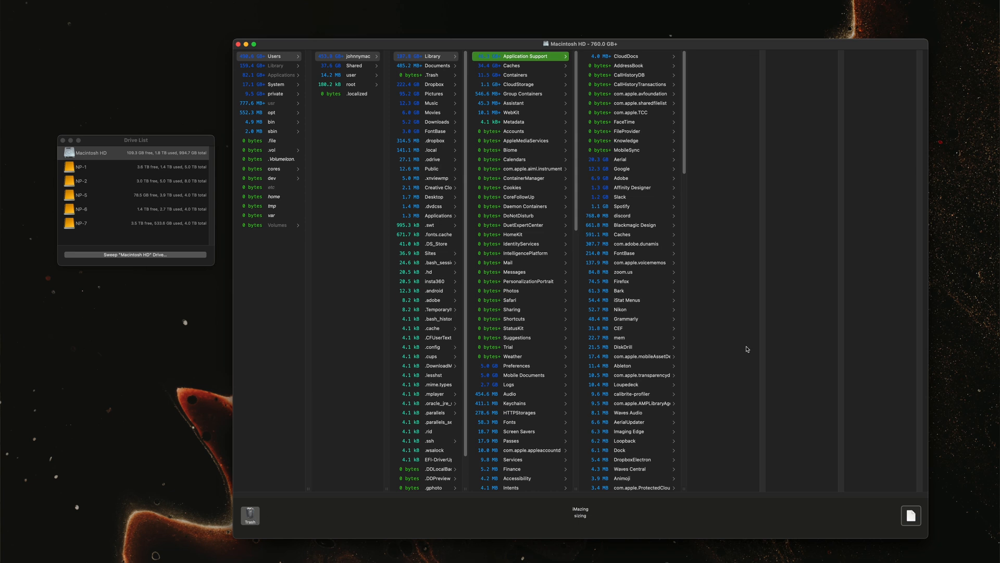
pyautogui.moveTo(659, 296)
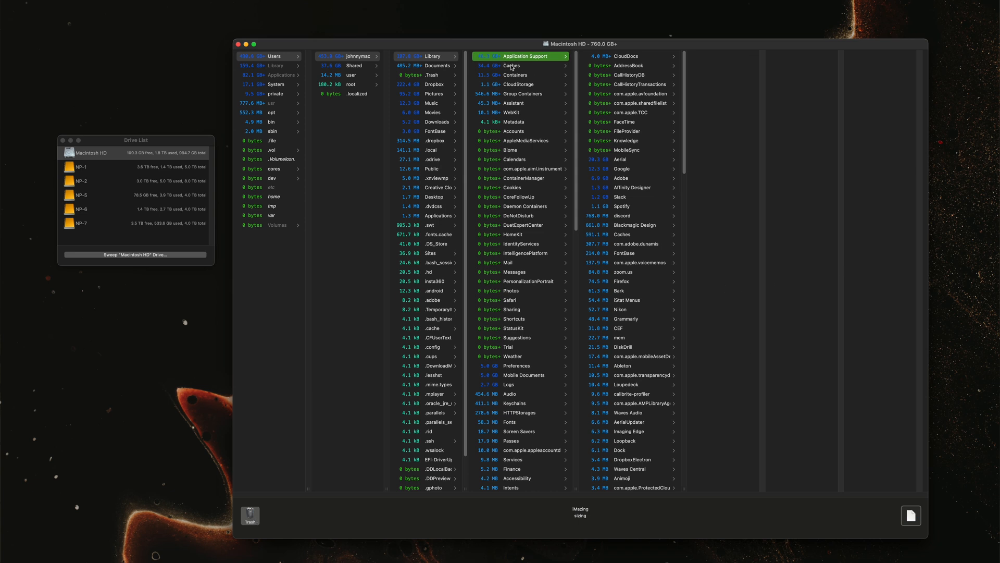
pyautogui.click(511, 66)
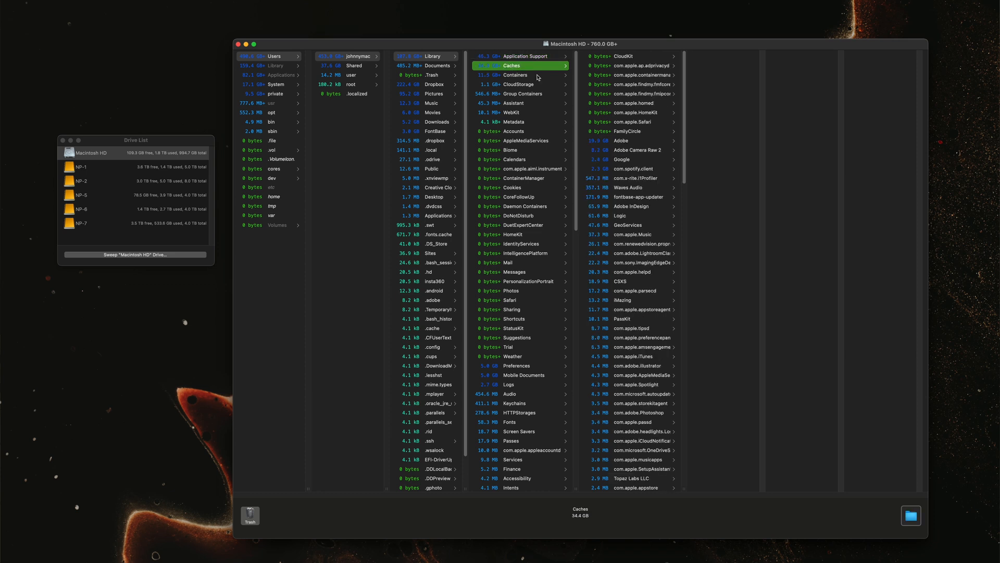